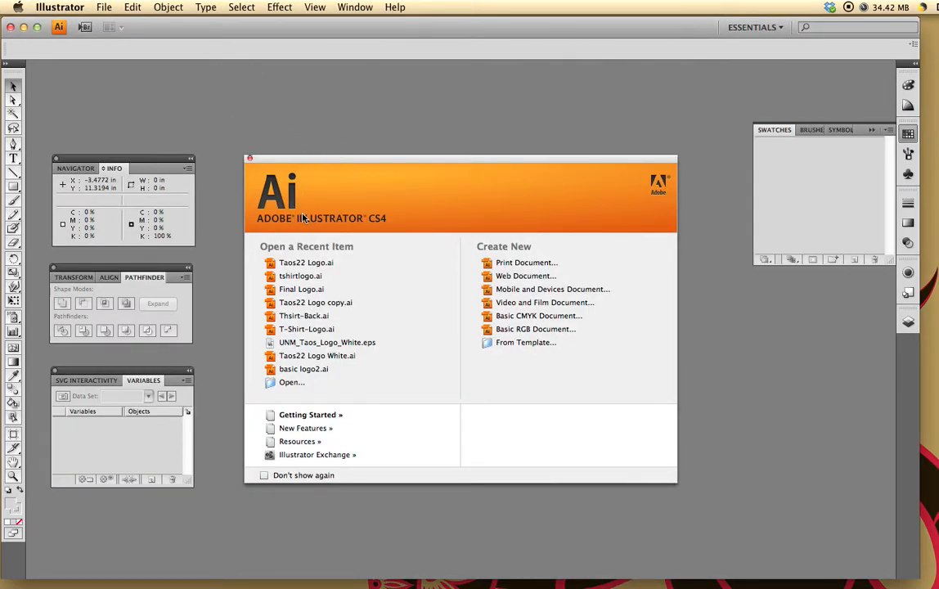
Step: Bring up the File menu over the welcome screen
left_click(104, 6)
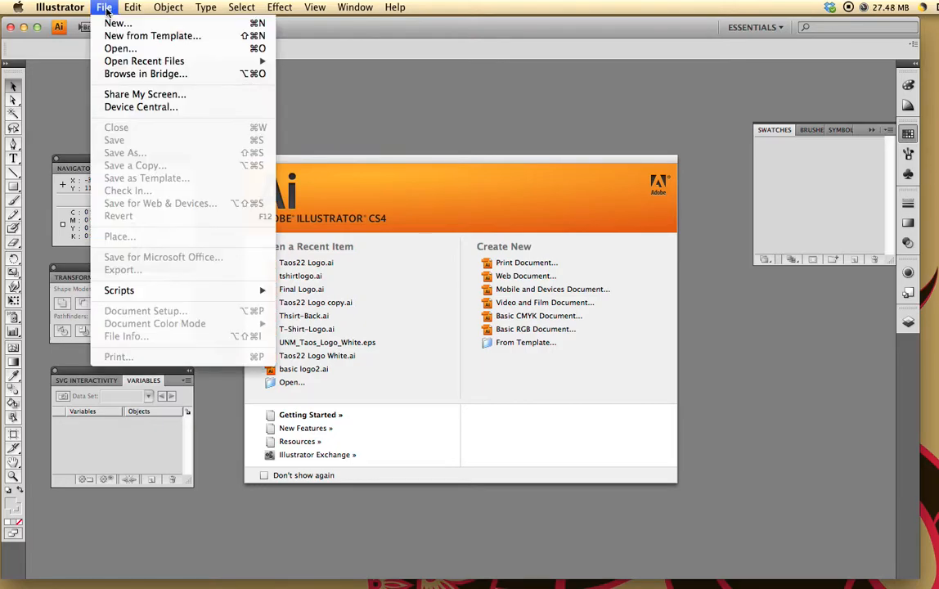
mouse_move(117, 23)
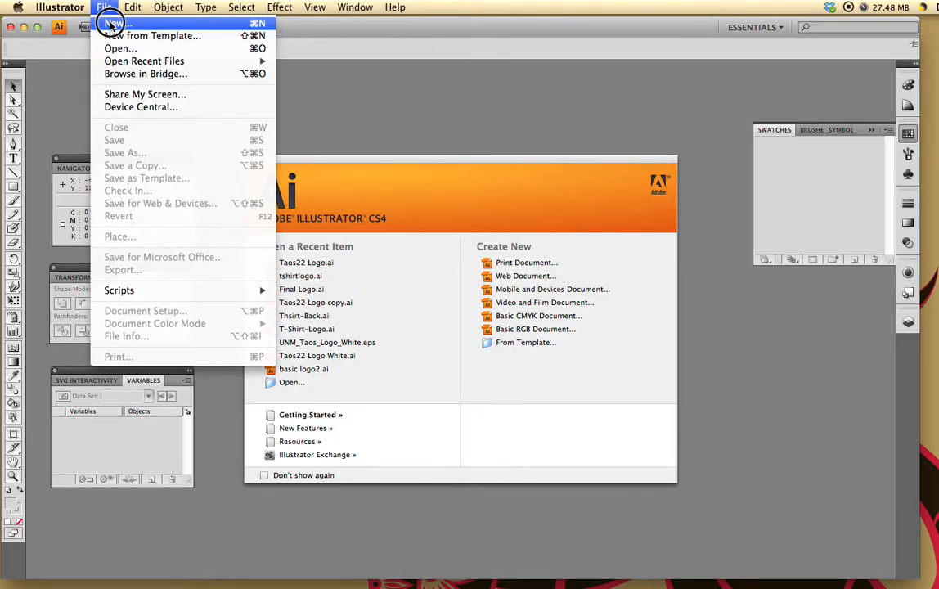
Step: Set up a new Print-profile document in inches, starting on the 8 in artboard width
left_click(115, 23)
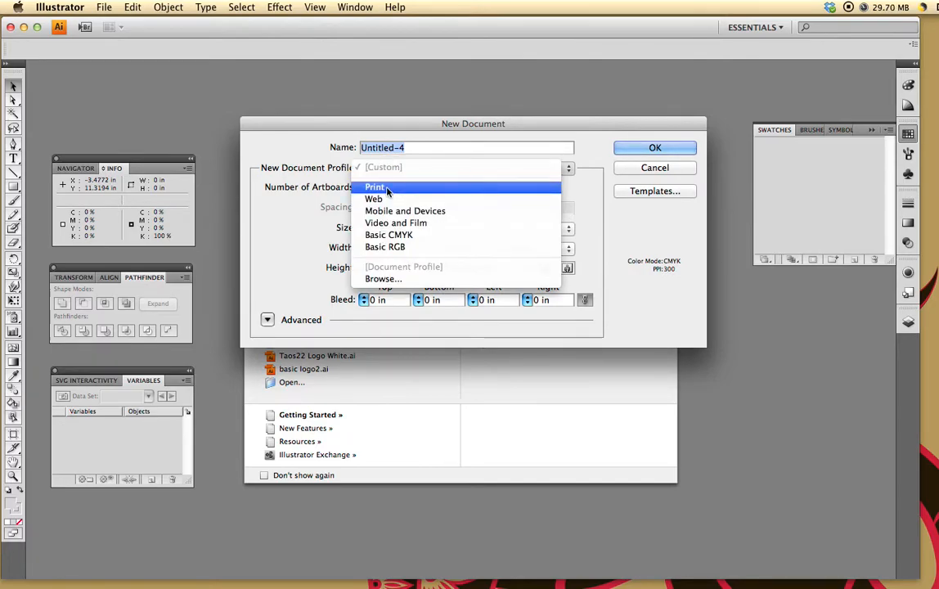
left_click(375, 187)
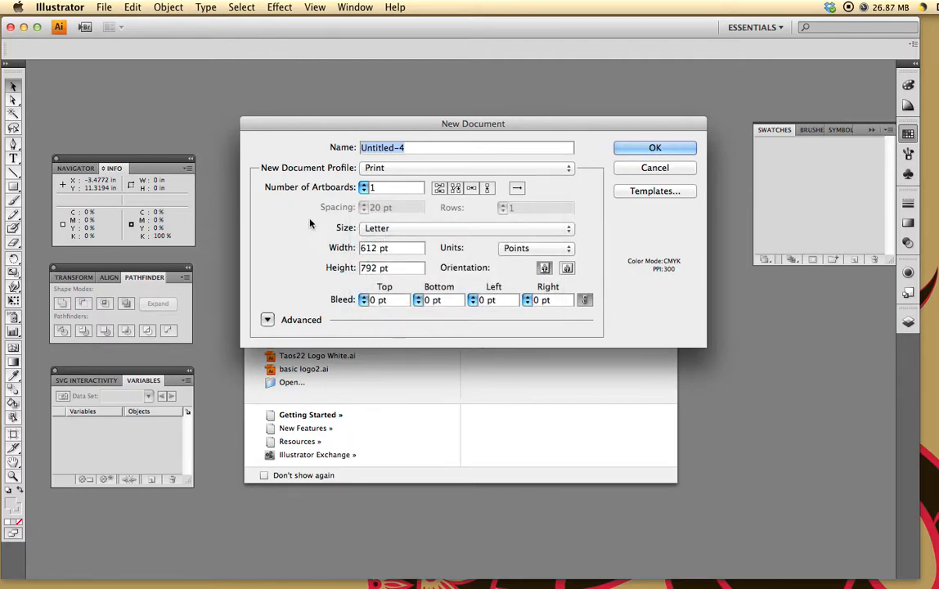
mouse_move(282, 247)
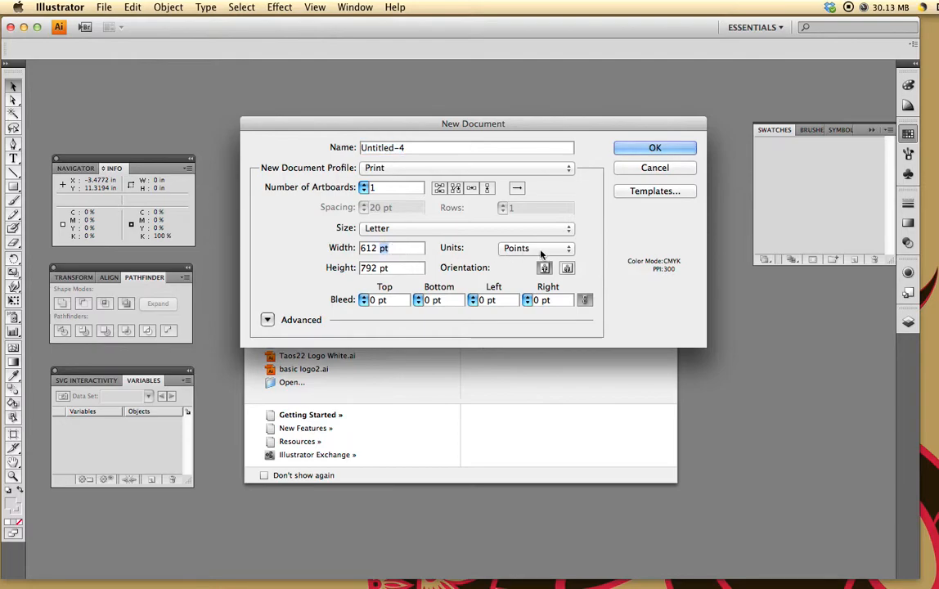
left_click(536, 247)
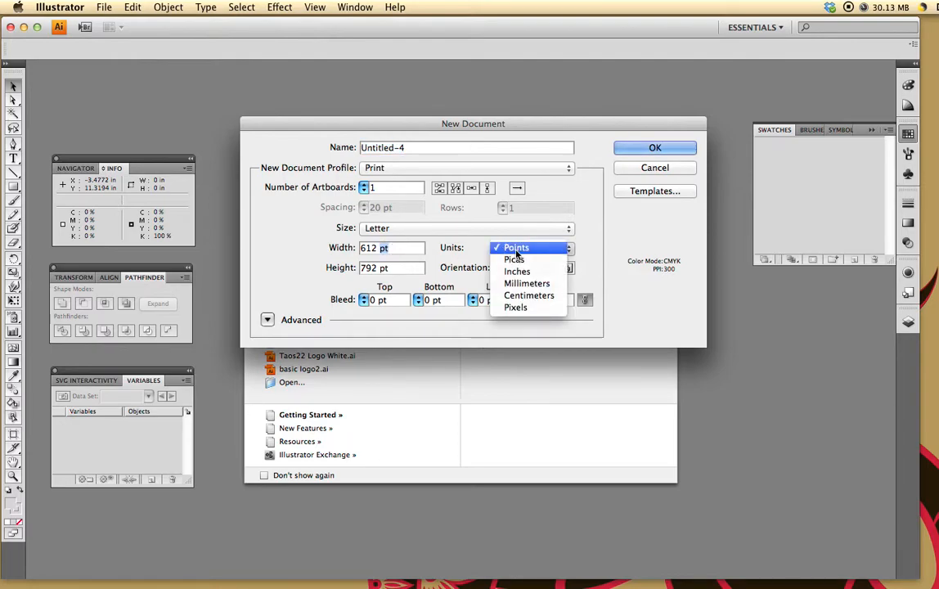
mouse_move(517, 271)
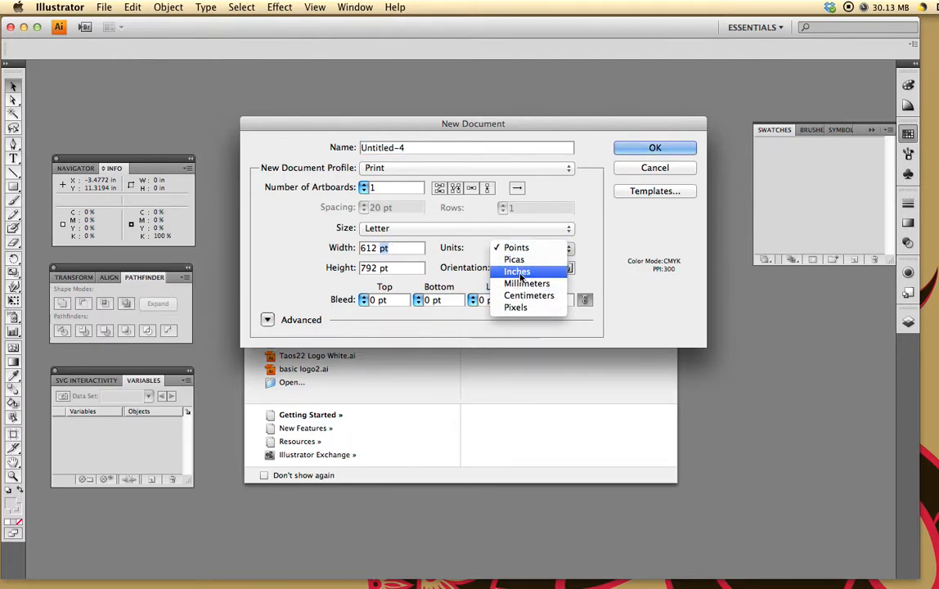
left_click(517, 270)
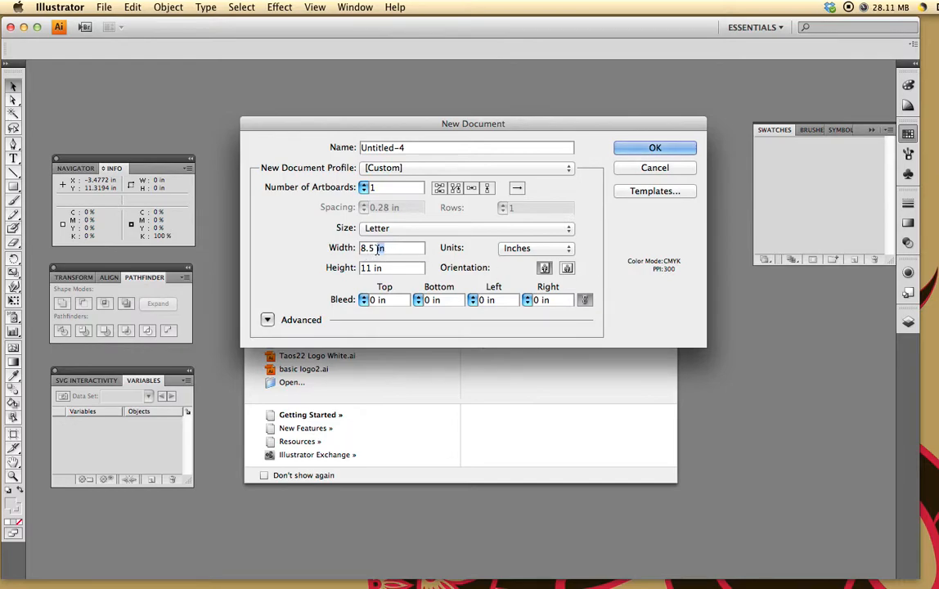
left_click(376, 248)
type("8")
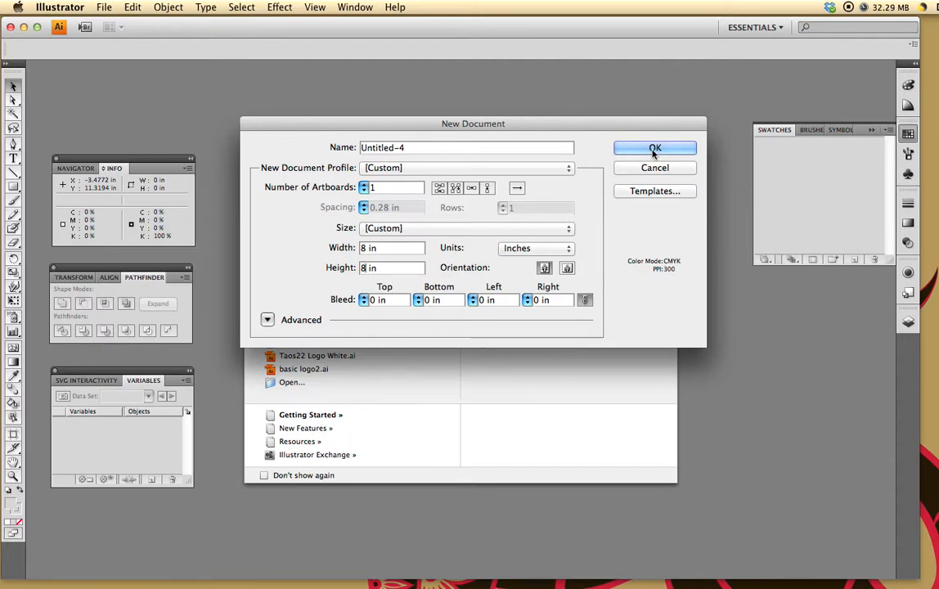
Step: Create the blank 8 by 8 inch document and pick the shape tool for the circle
left_click(655, 148)
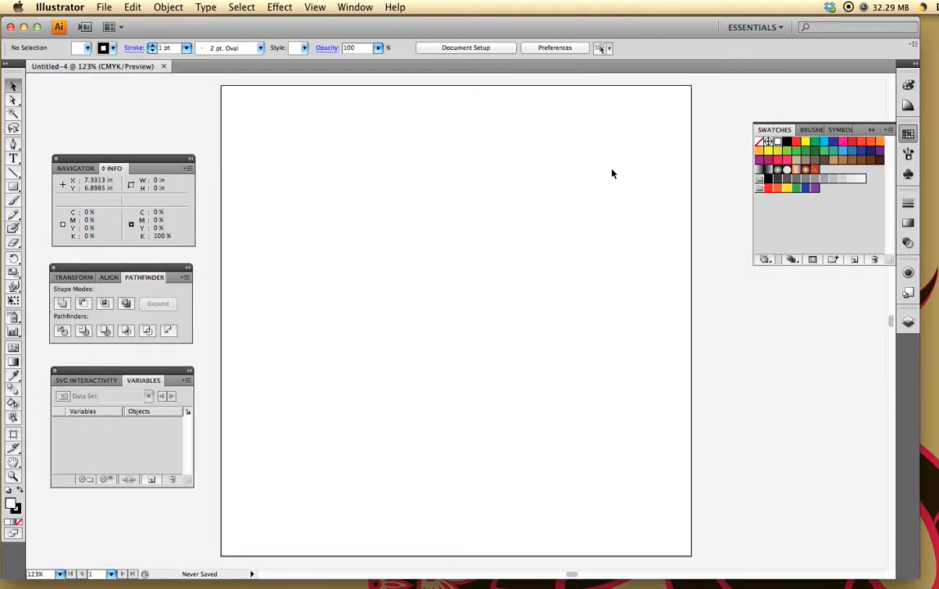
mouse_move(370, 227)
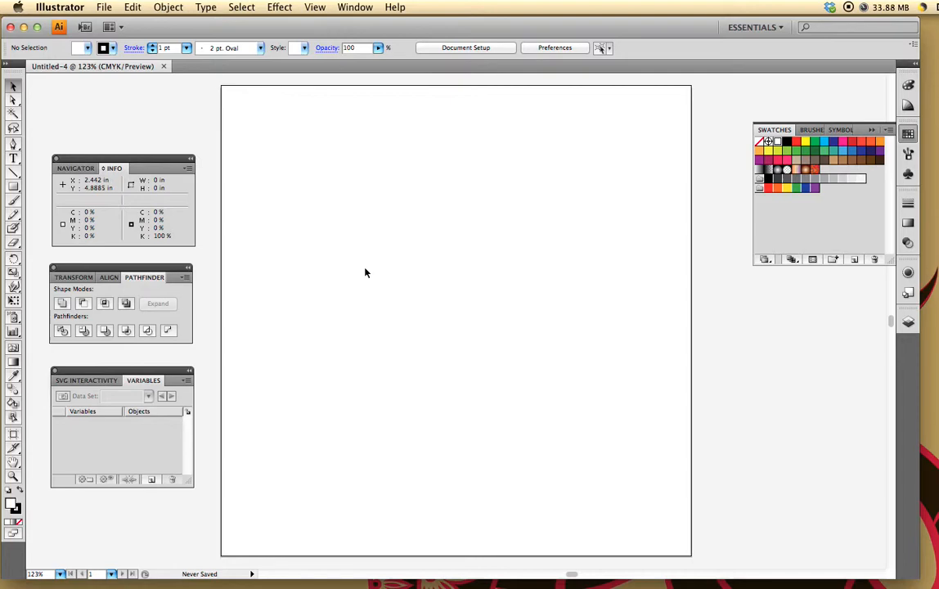
mouse_move(367, 285)
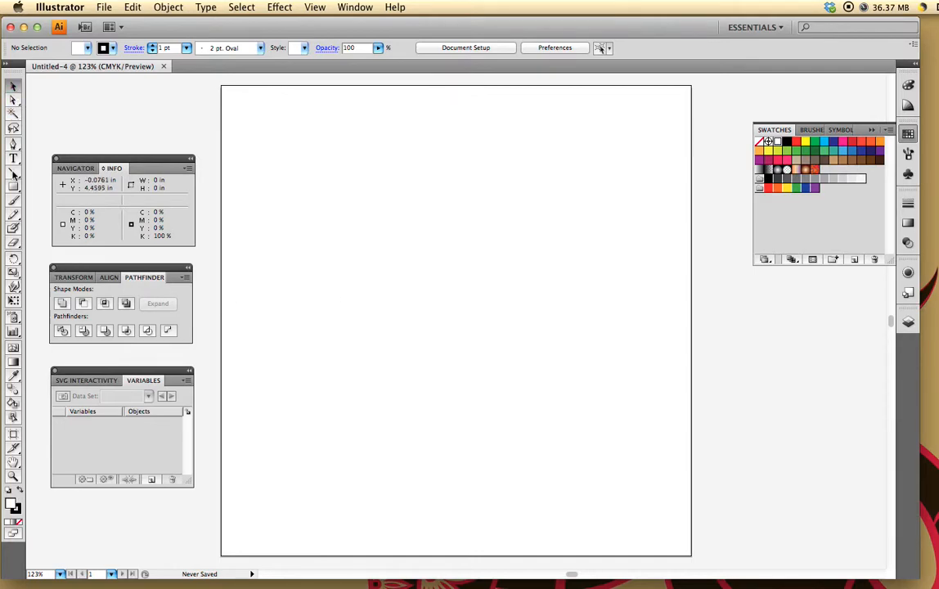
mouse_move(13, 186)
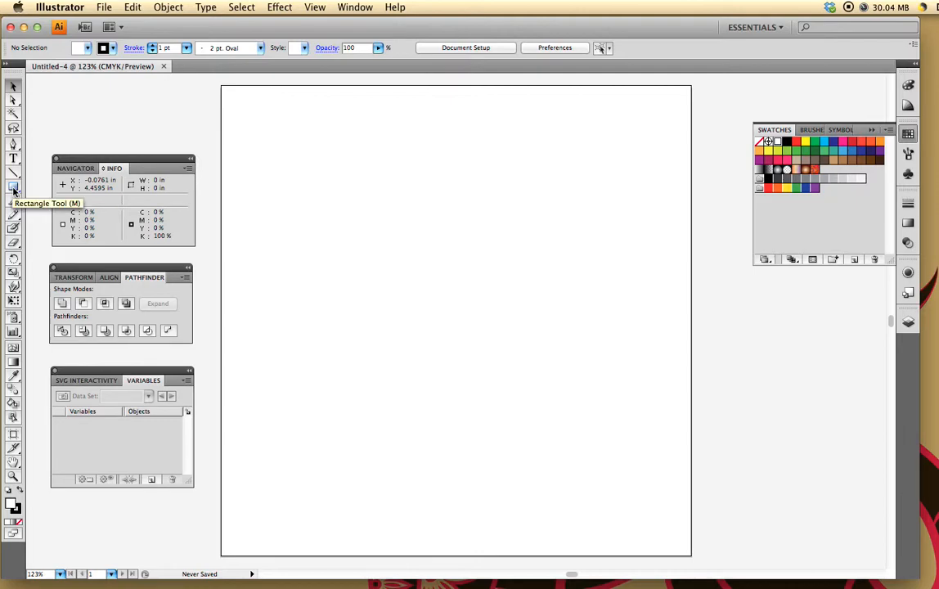
left_click(13, 188)
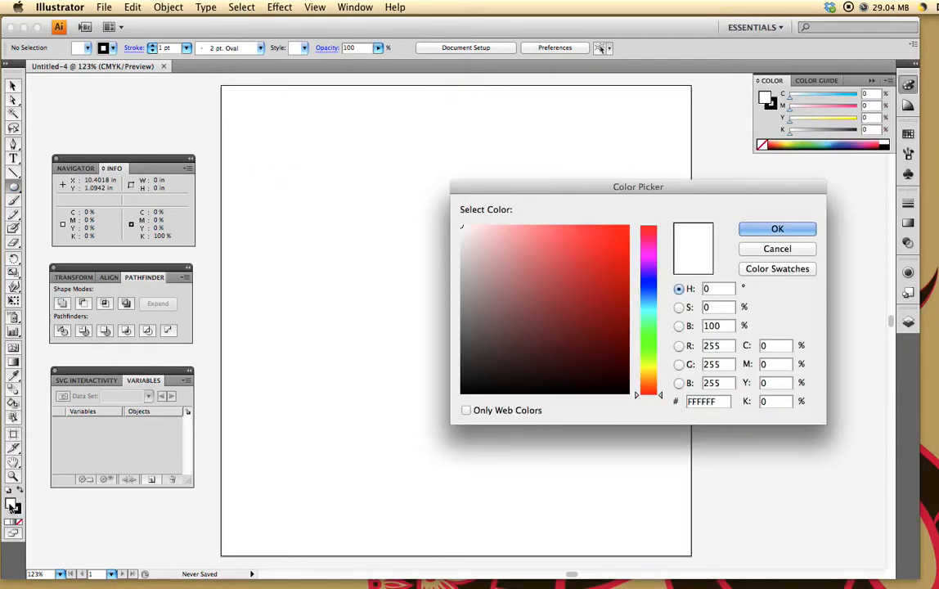
Step: Pick a softer red (CE3434) in the Color Picker as the fill
left_click(615, 243)
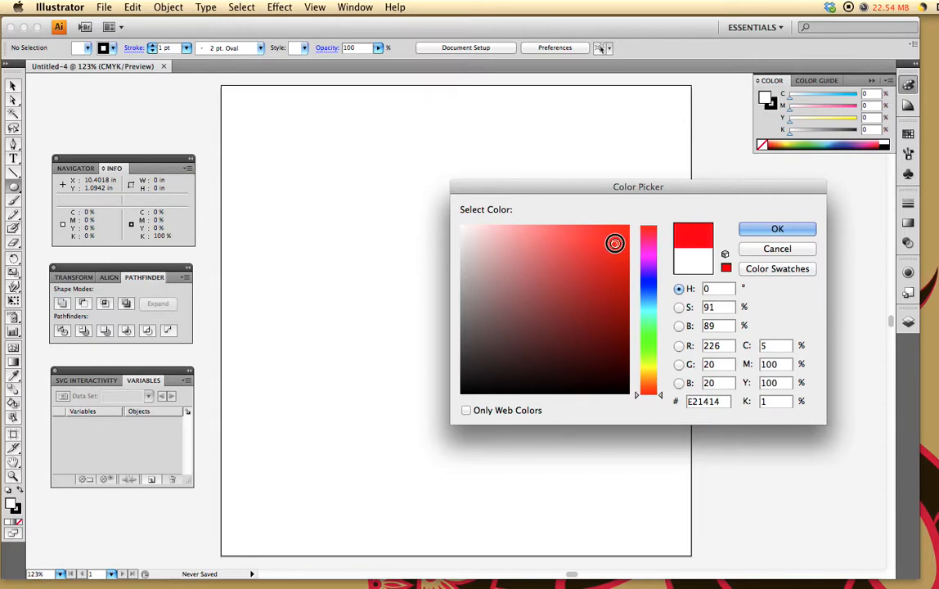
left_click(592, 256)
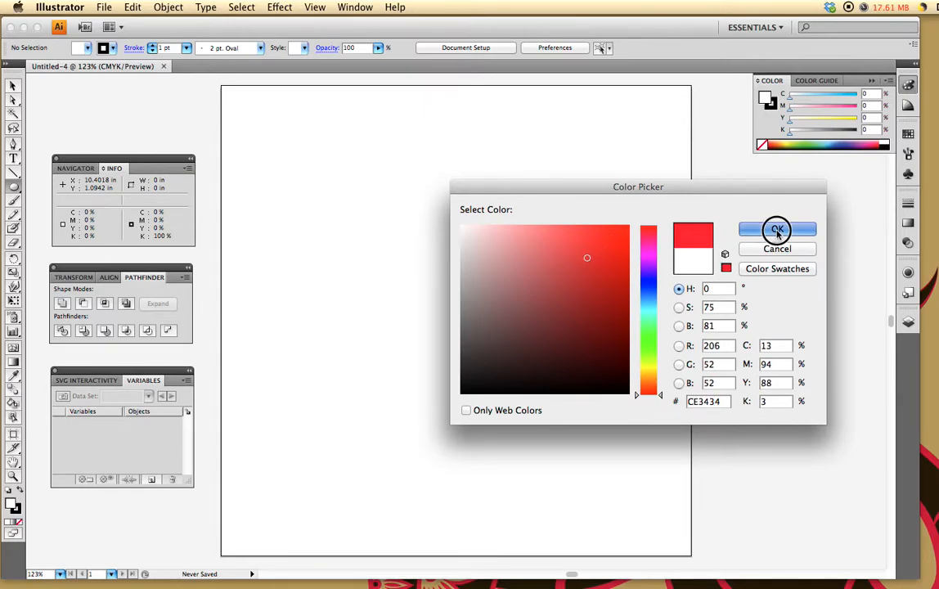
left_click(777, 230)
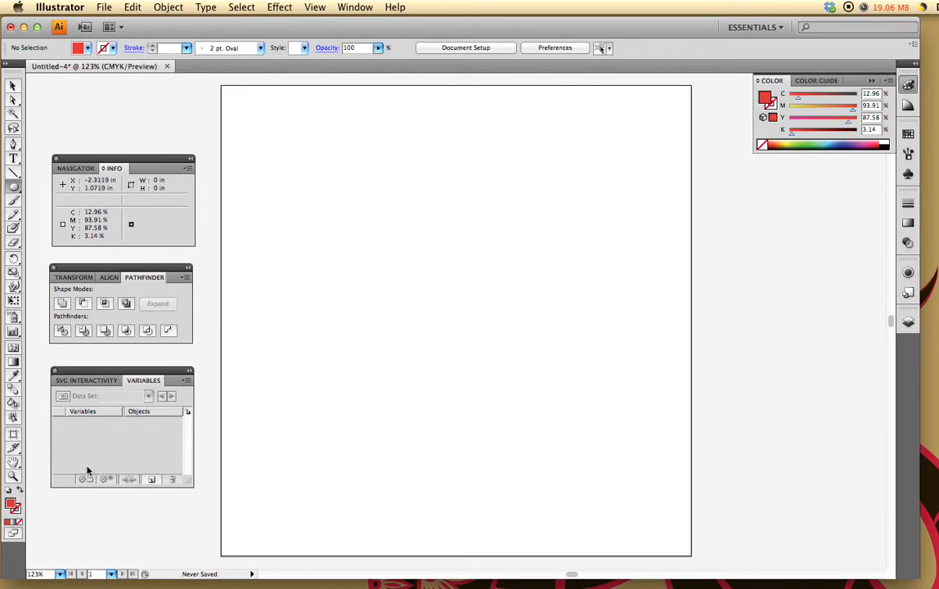
mouse_move(88, 471)
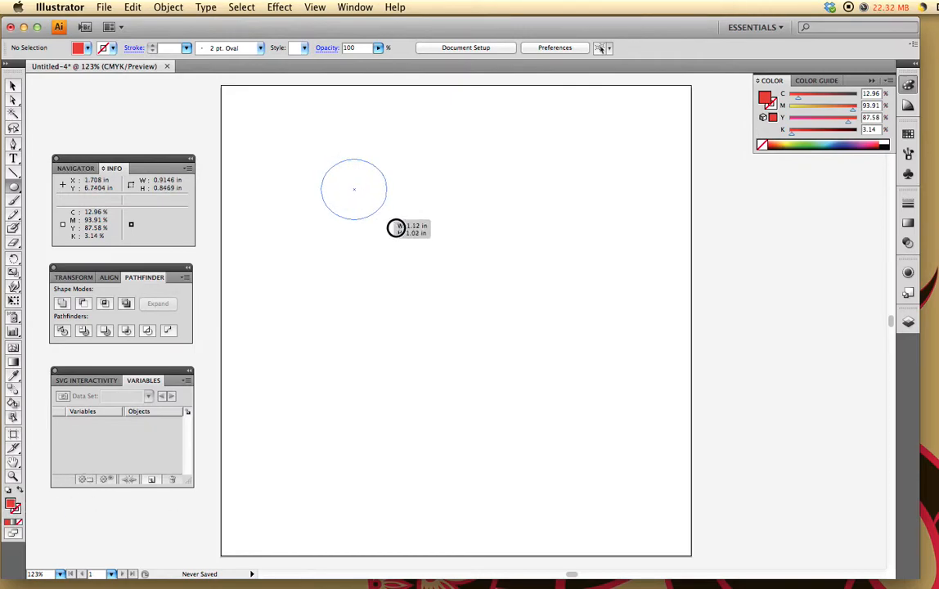
Step: Draw a red circle about 1.7 inches across near the top left
left_click_drag(397, 228, 390, 232)
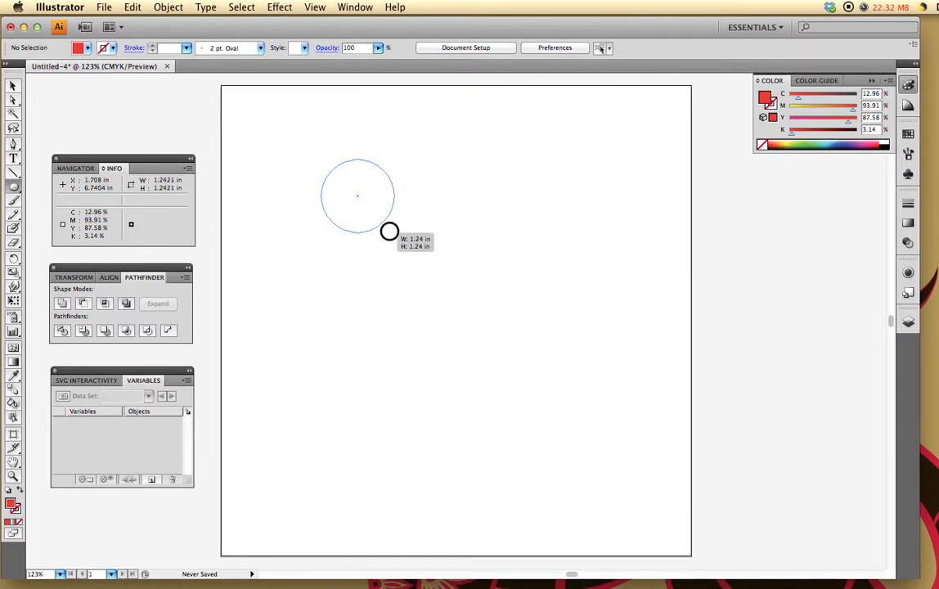
left_click_drag(391, 231, 387, 227)
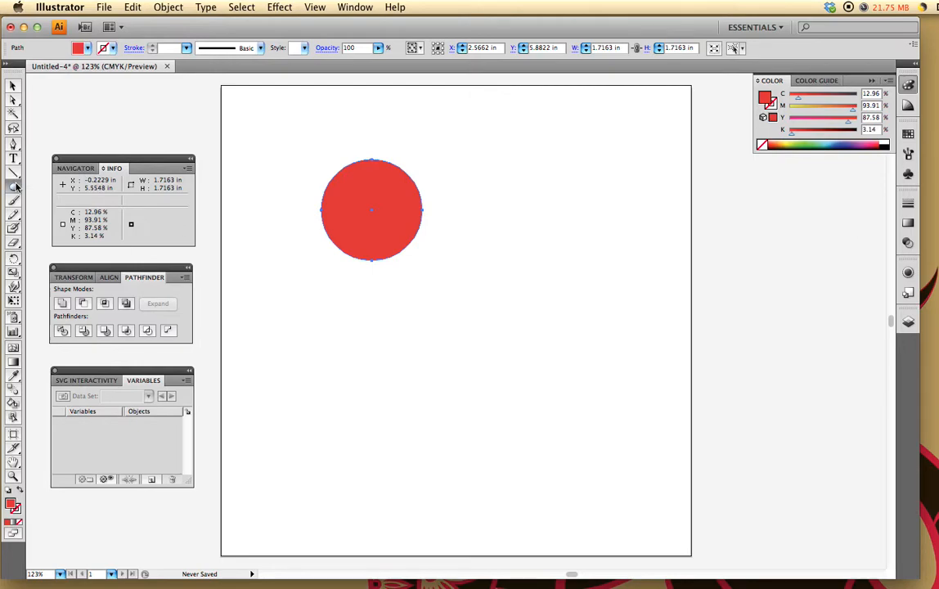
mouse_move(14, 186)
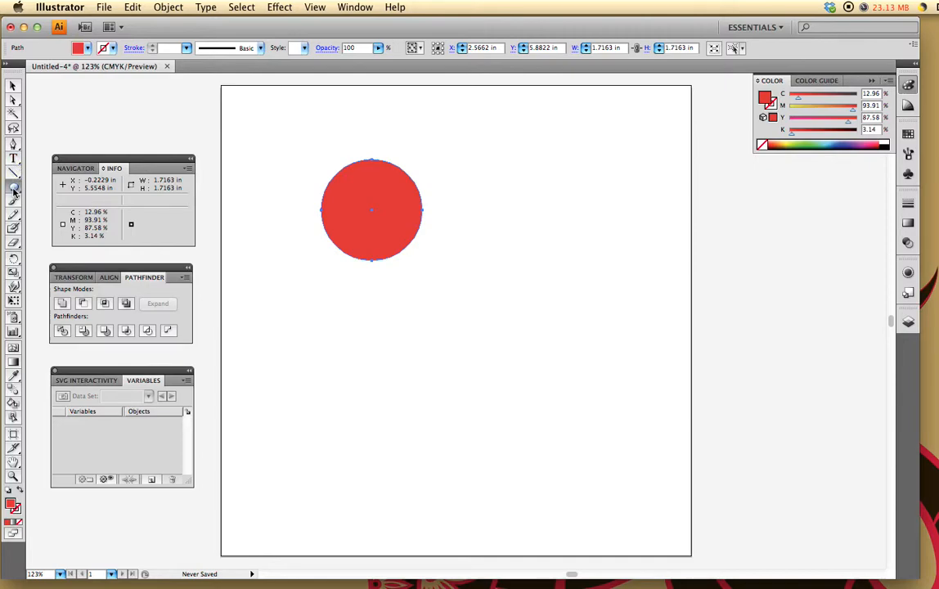
Step: Create a 3-sided polygon with a 1 in radius
left_click(13, 188)
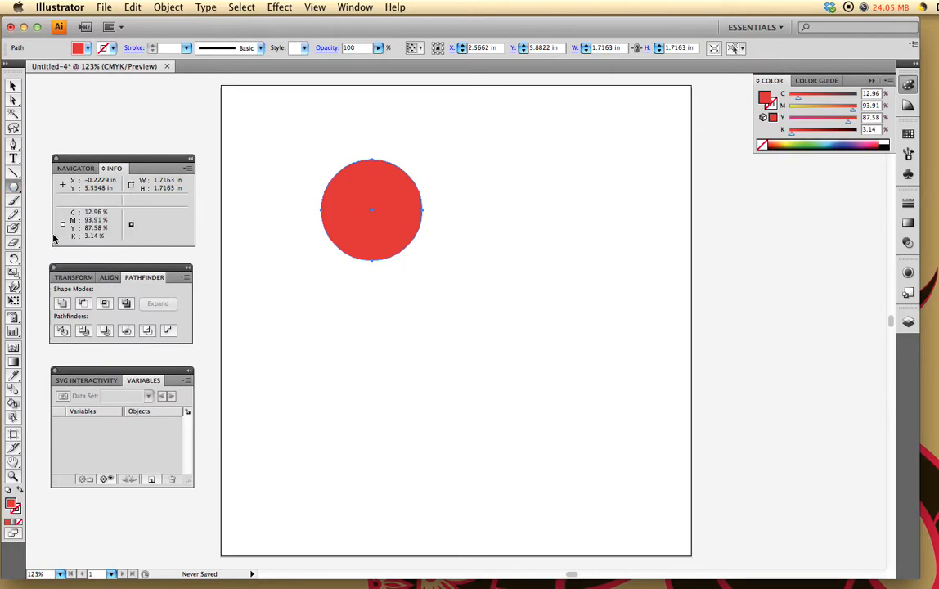
mouse_move(14, 187)
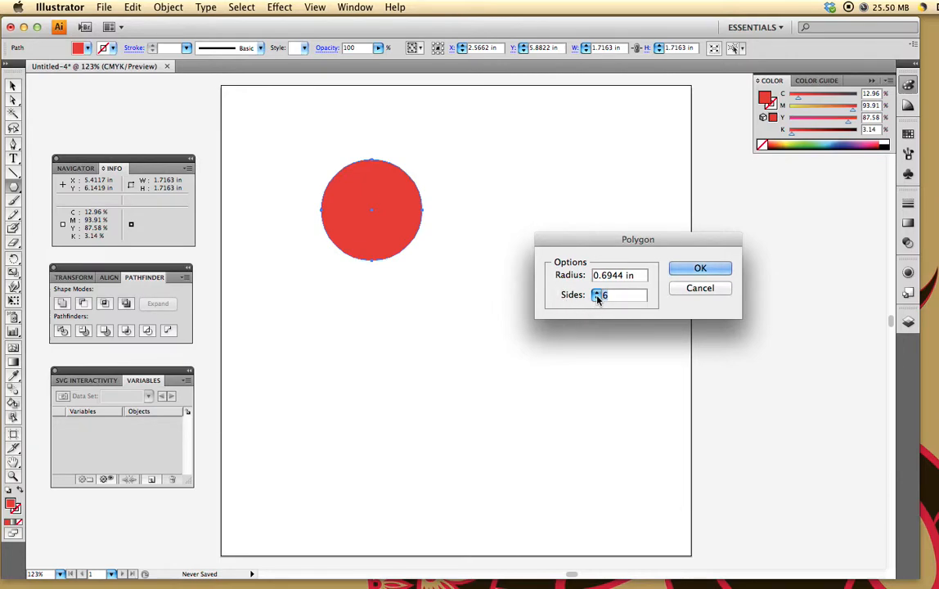
left_click(598, 298)
type("3")
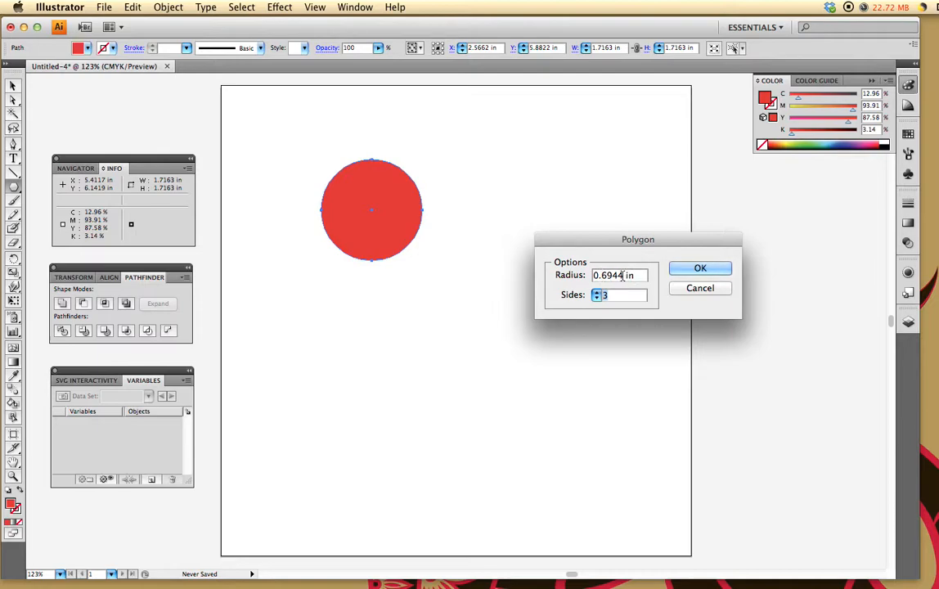
type("1 in")
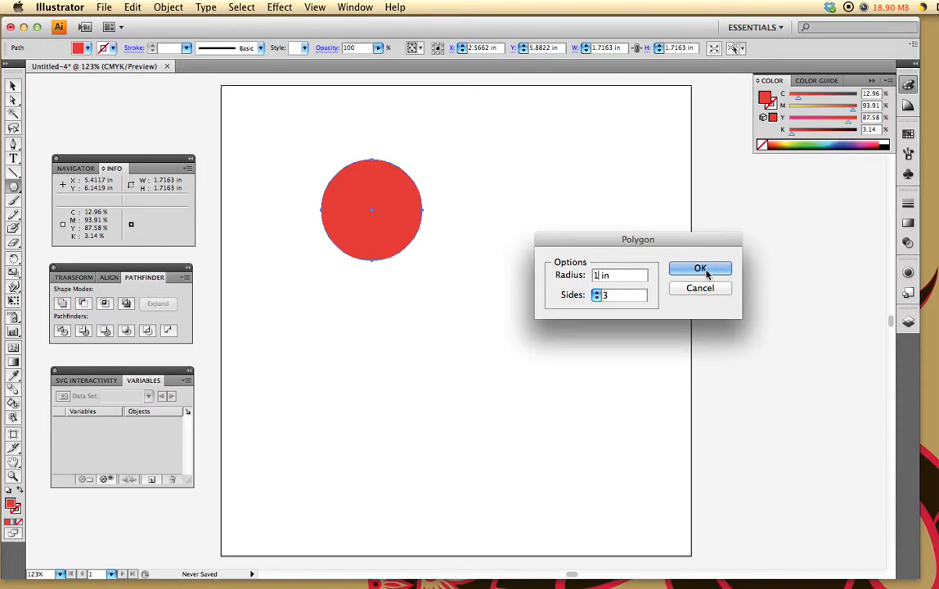
left_click(701, 268)
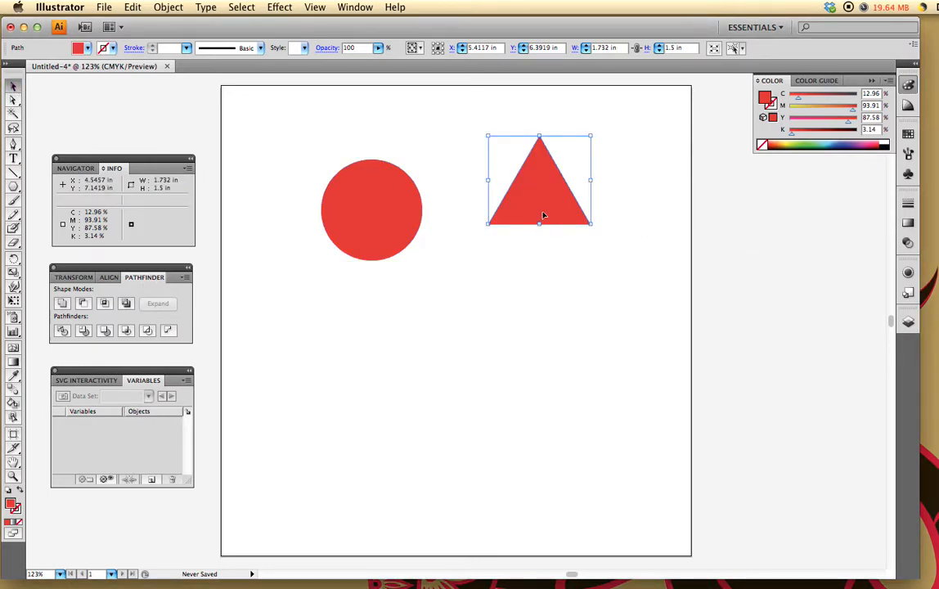
Step: Move the triangle to sit just right of the circle
left_click_drag(540, 180, 437, 250)
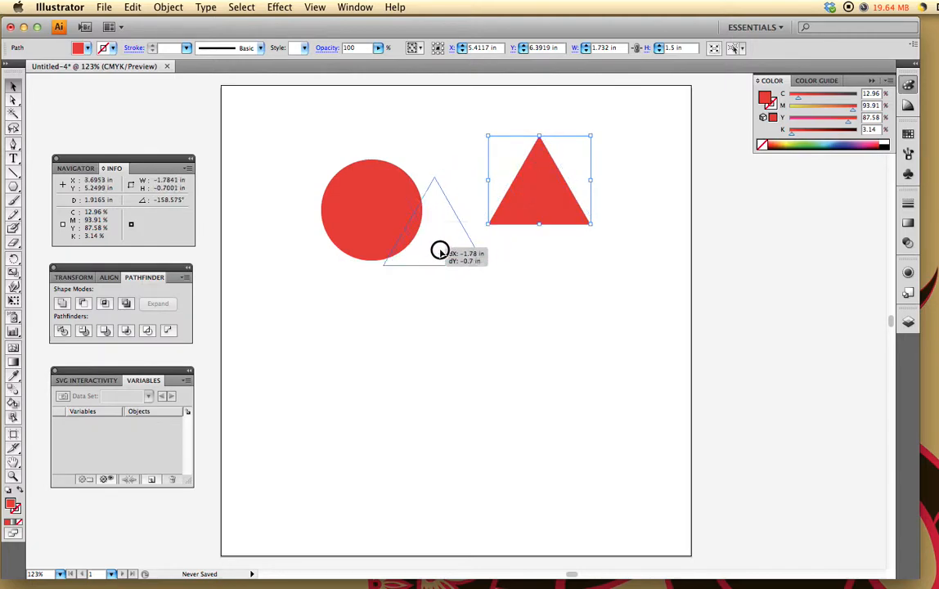
left_click_drag(540, 178, 476, 210)
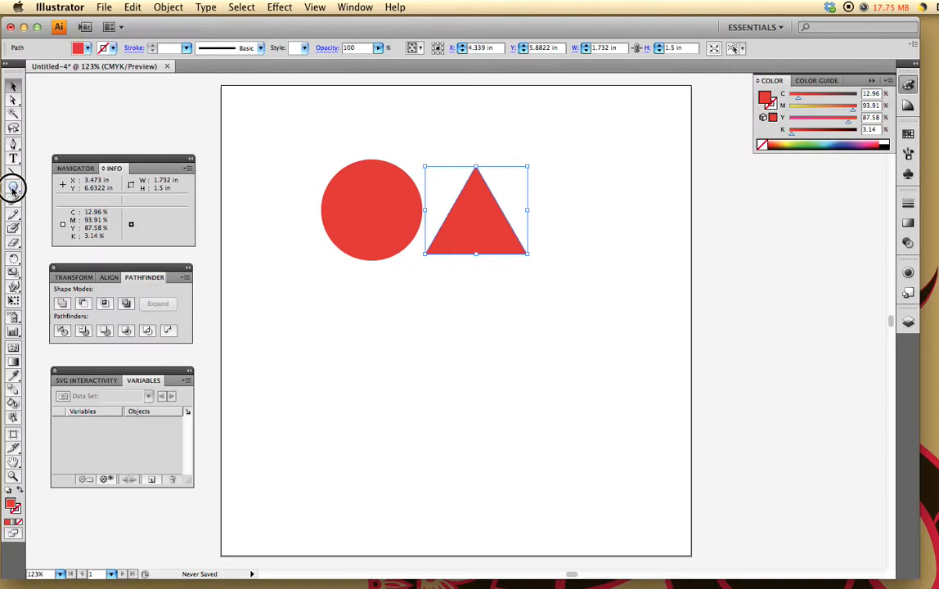
Step: Draw a red square about 1.52 inches per side right of the triangle
left_click(13, 188)
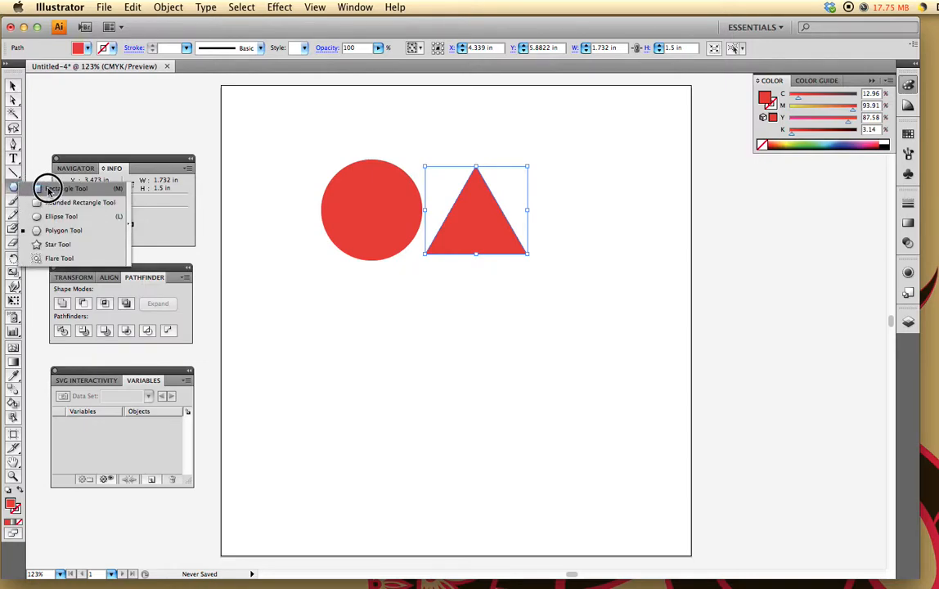
left_click(72, 189)
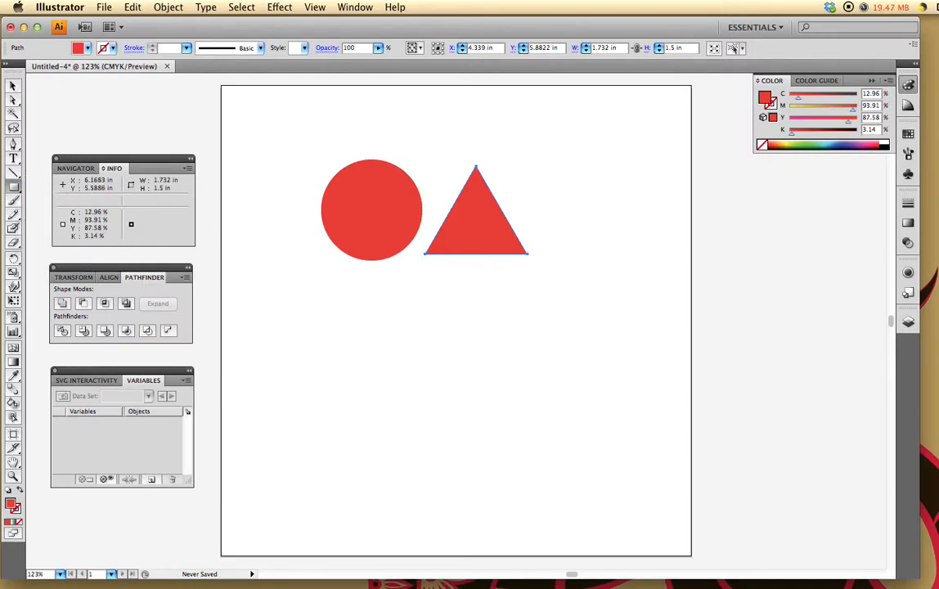
left_click_drag(546, 166, 618, 258)
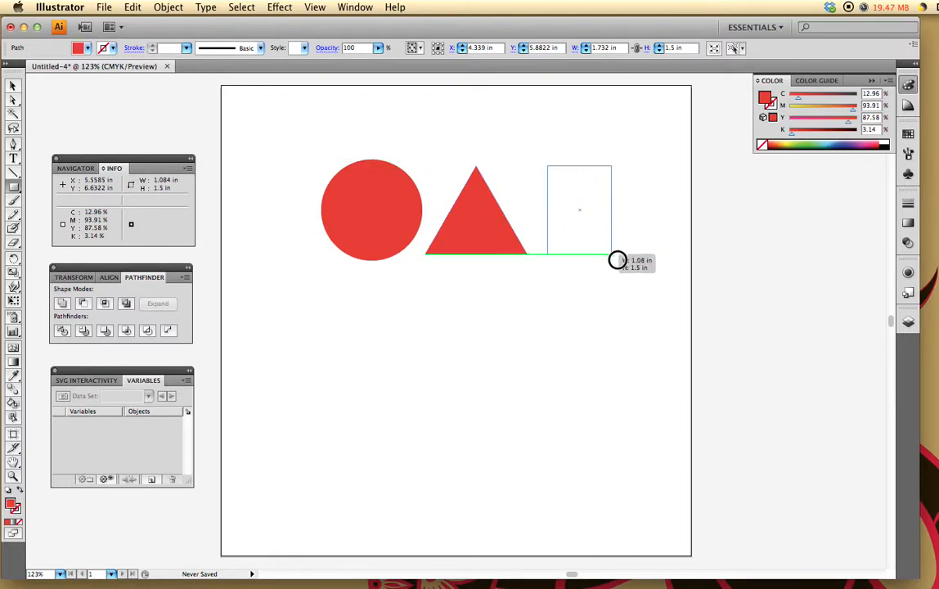
left_click_drag(617, 260, 642, 240)
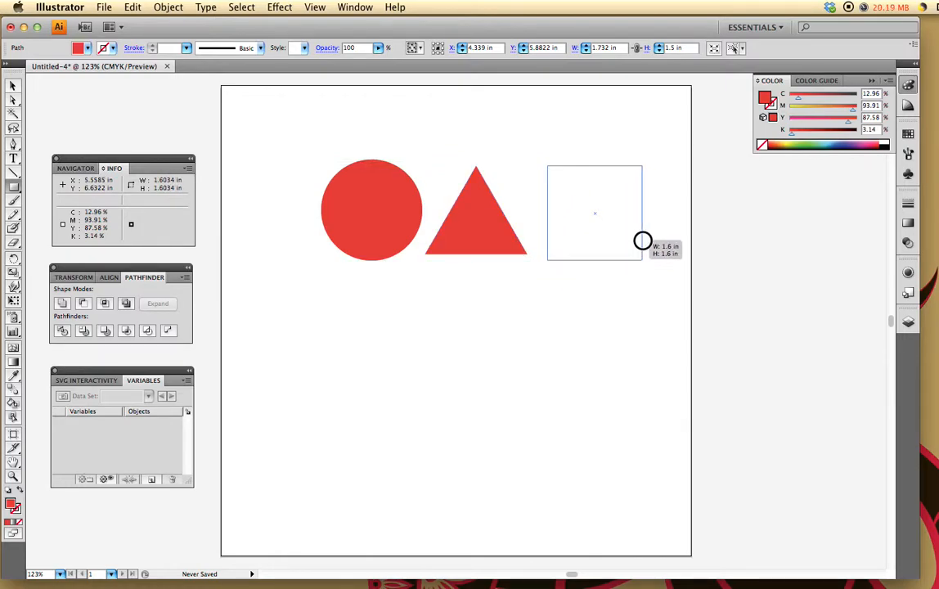
left_click_drag(642, 241, 635, 237)
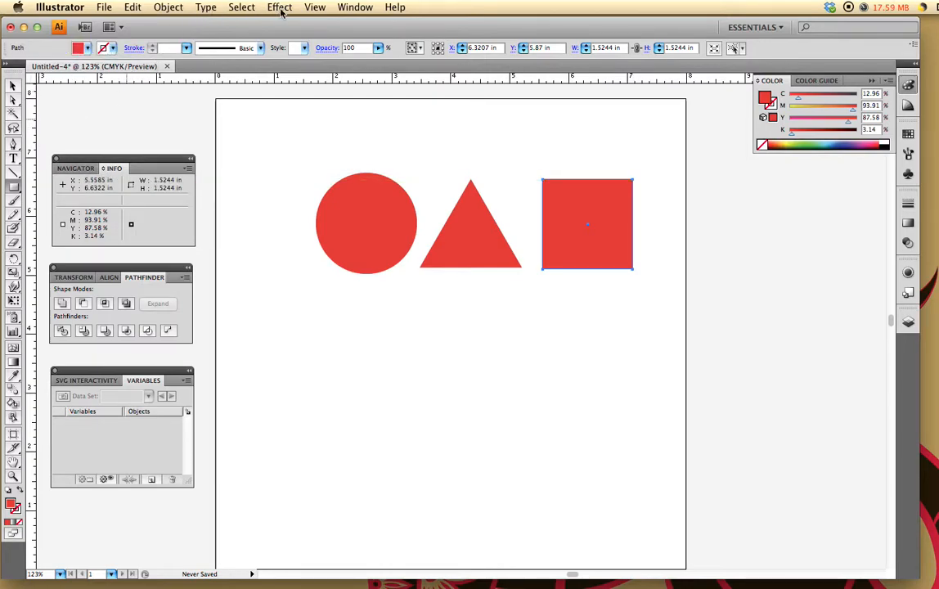
Step: Show rulers and pull a horizontal guide to the shapes' bottom edge
left_click(314, 6)
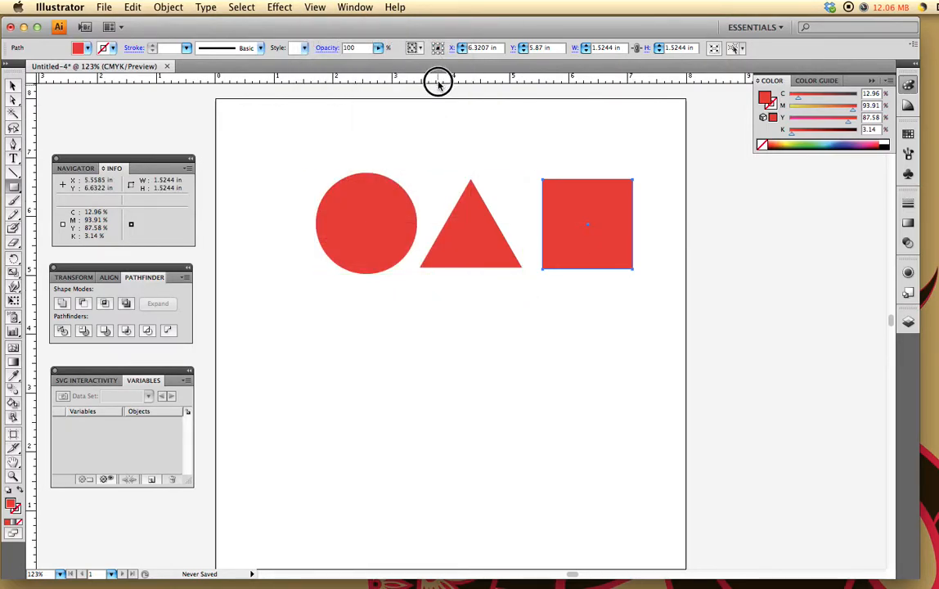
left_click_drag(438, 79, 450, 172)
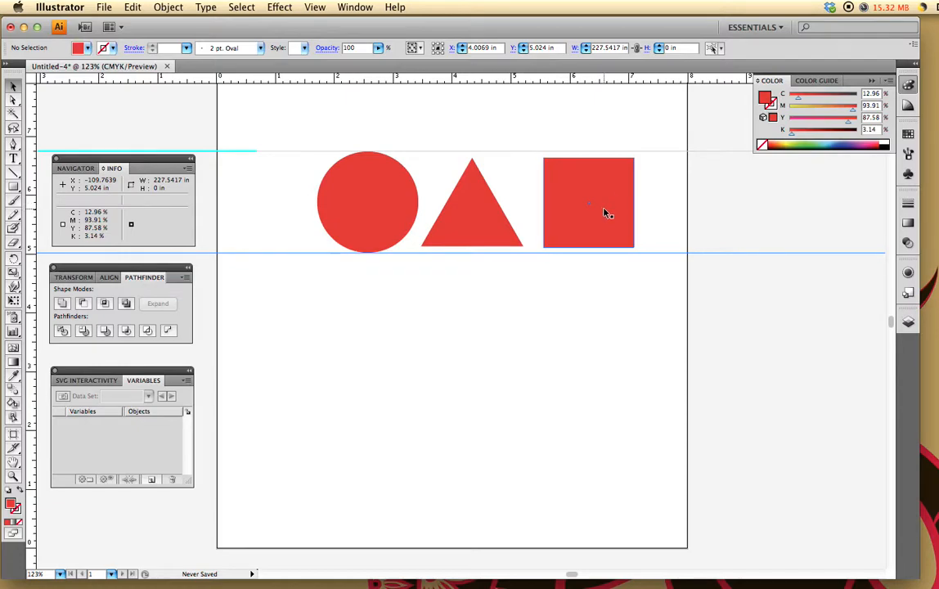
Step: Move the square up so its top meets the top guide
left_click(472, 202)
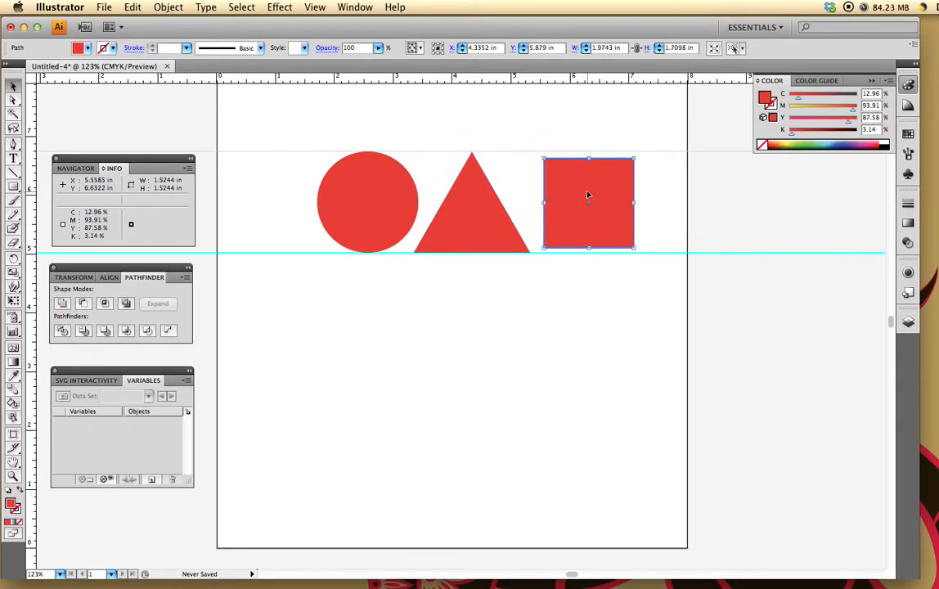
left_click_drag(588, 203, 577, 177)
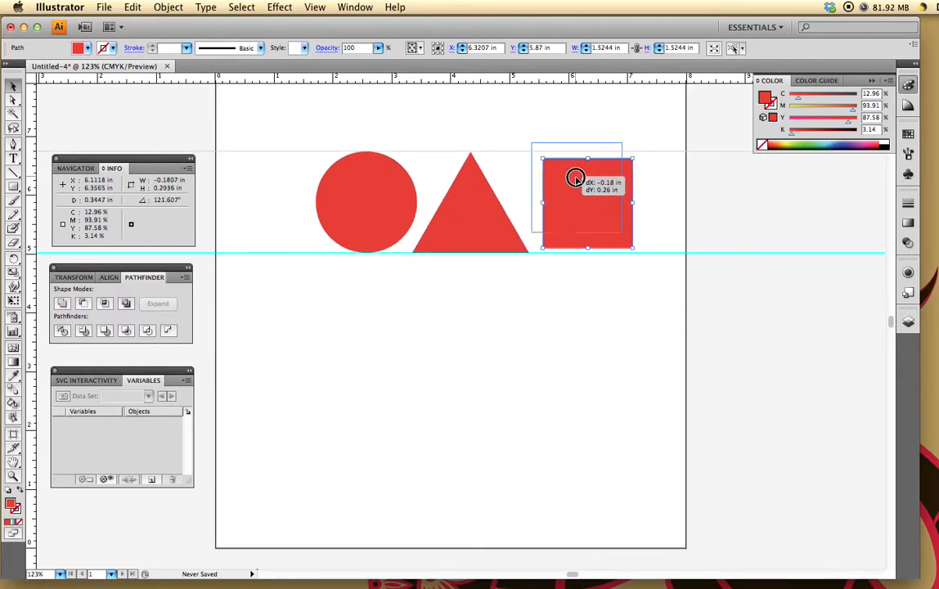
left_click_drag(577, 178, 581, 182)
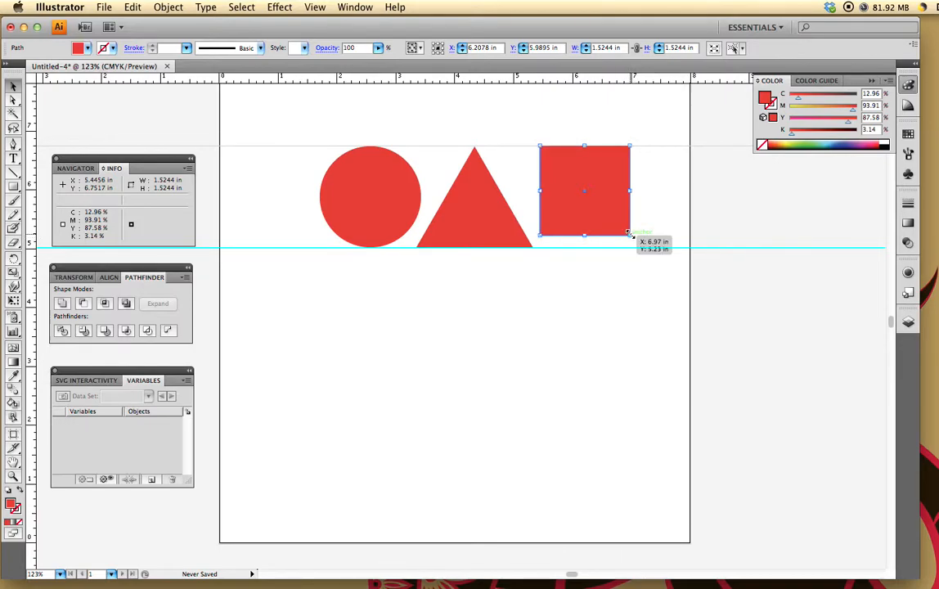
Step: Enlarge the square to about 1.69 inches so its bottom meets the guide
left_click_drag(630, 235, 638, 250)
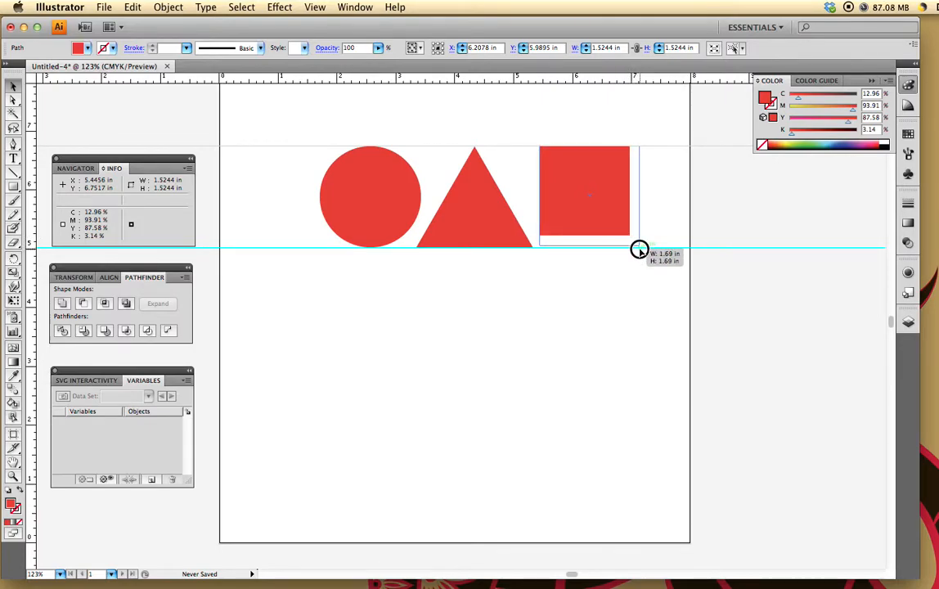
left_click_drag(640, 249, 647, 227)
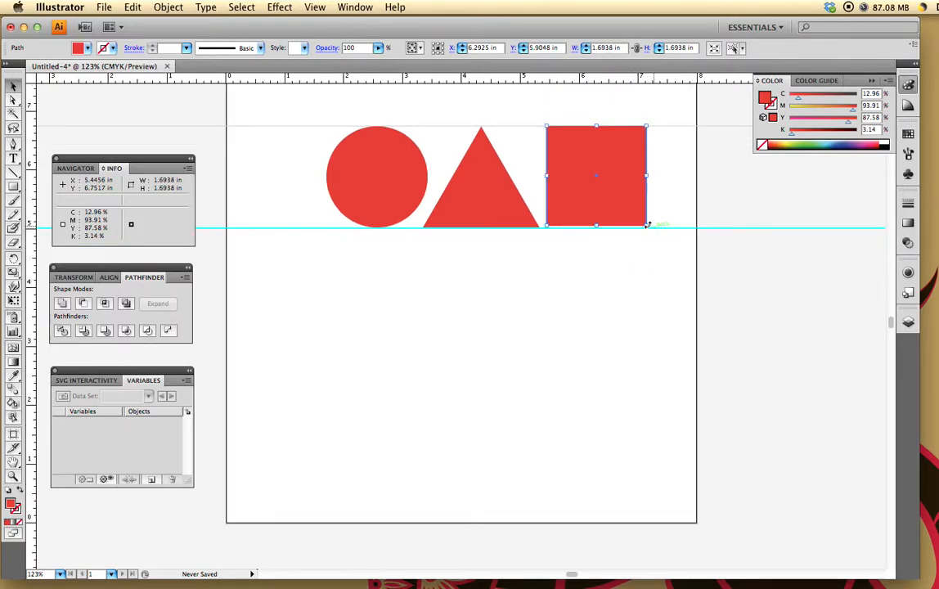
left_click_drag(647, 227, 651, 233)
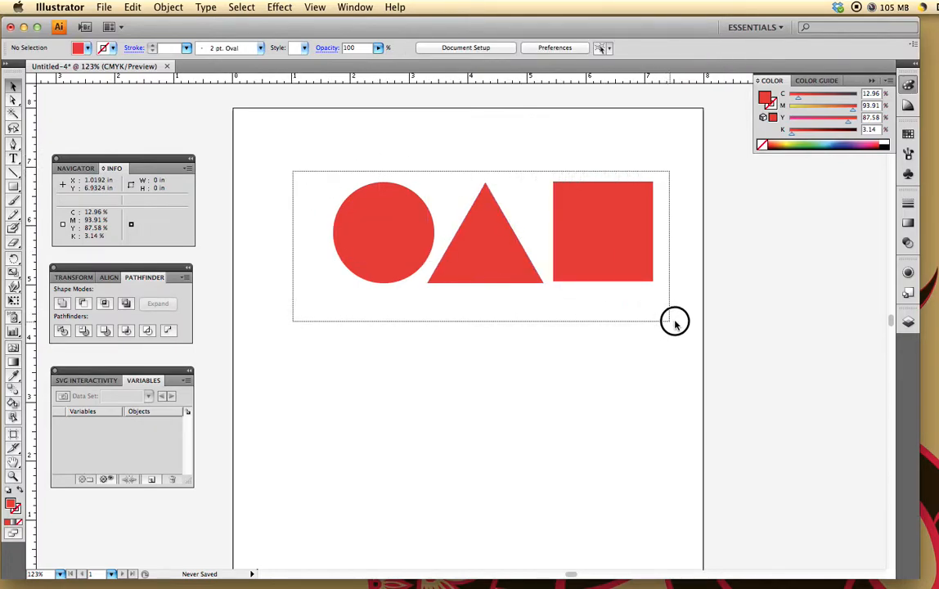
Step: Select the circle, triangle and square and apply Vertical Align Center
left_click_drag(675, 319, 589, 227)
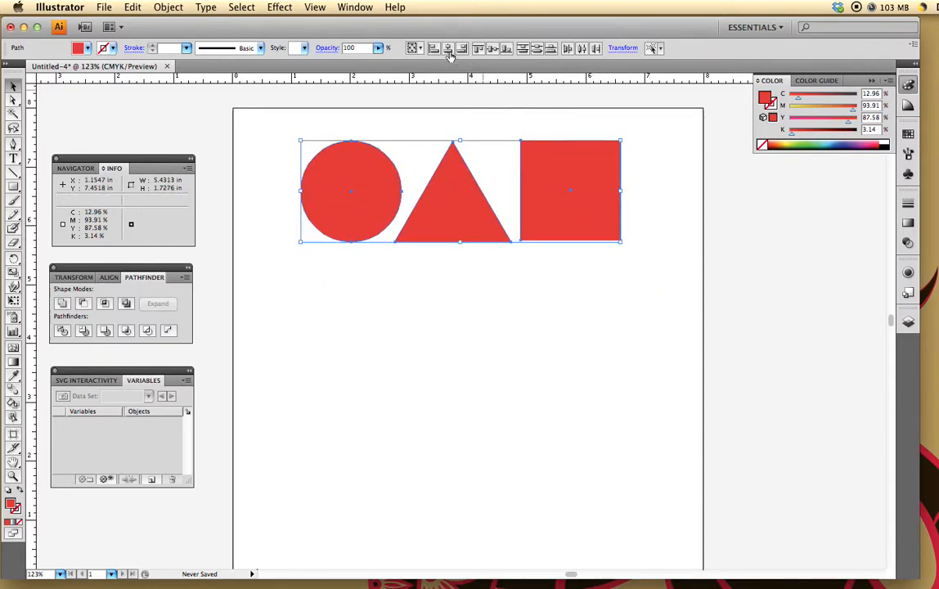
mouse_move(448, 47)
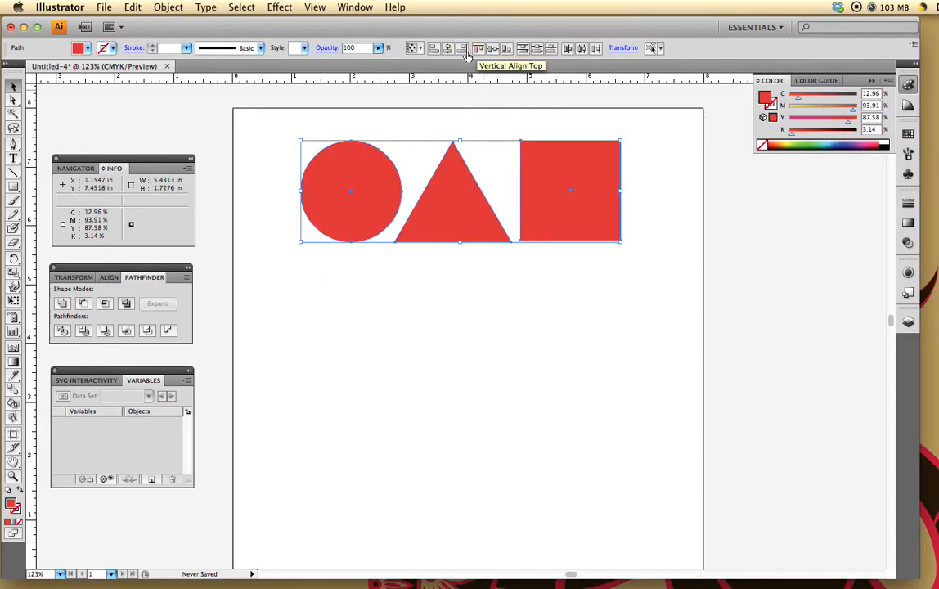
mouse_move(537, 47)
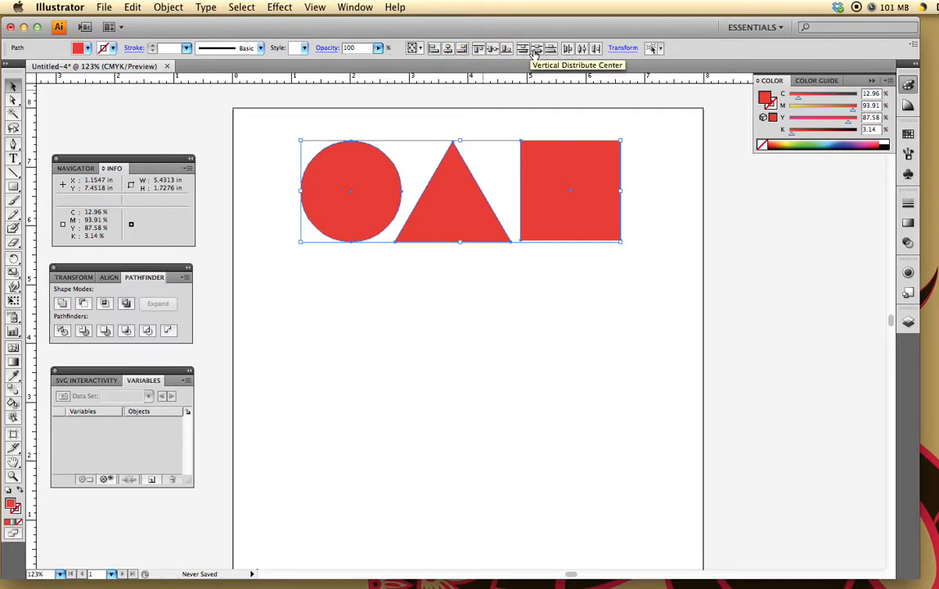
mouse_move(494, 53)
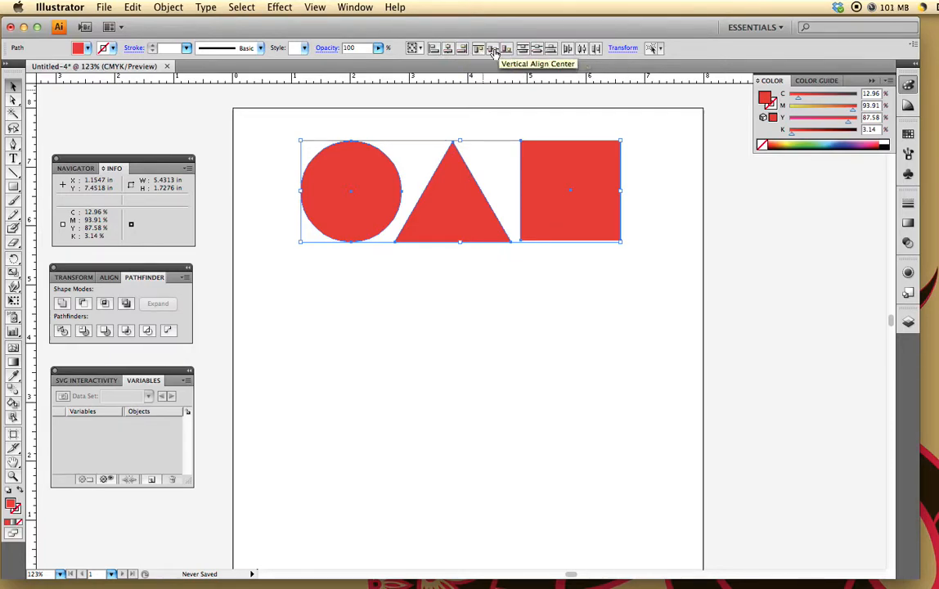
left_click(494, 47)
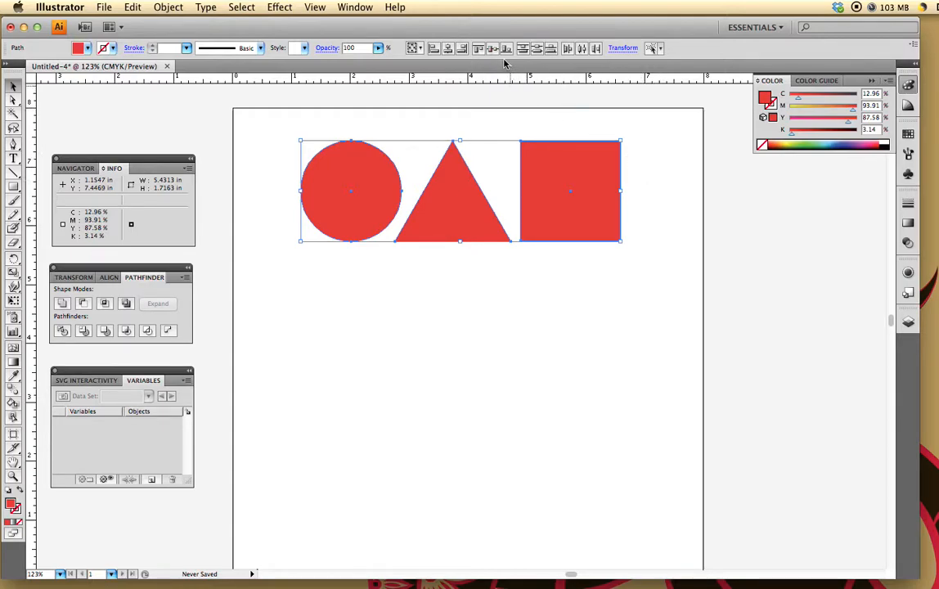
mouse_move(665, 199)
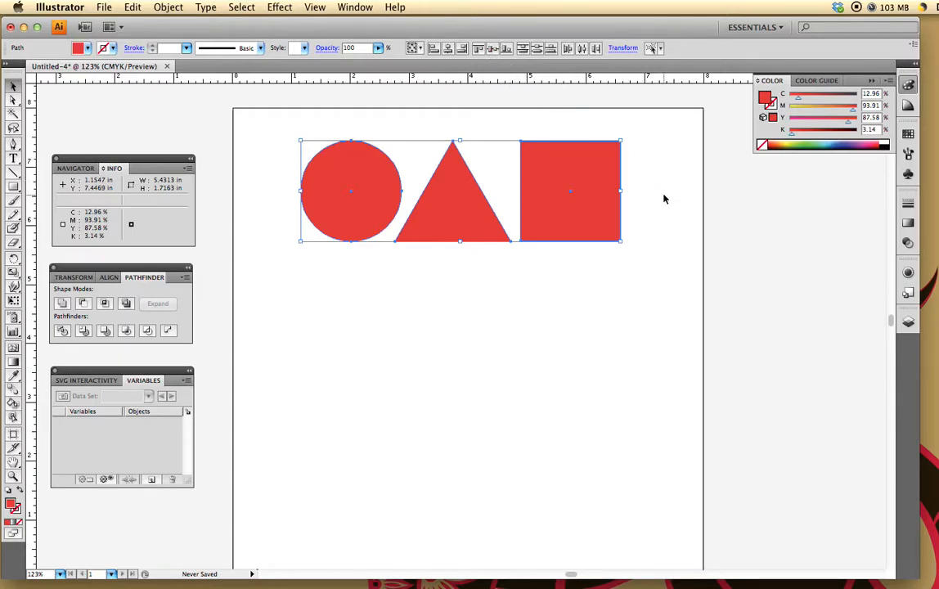